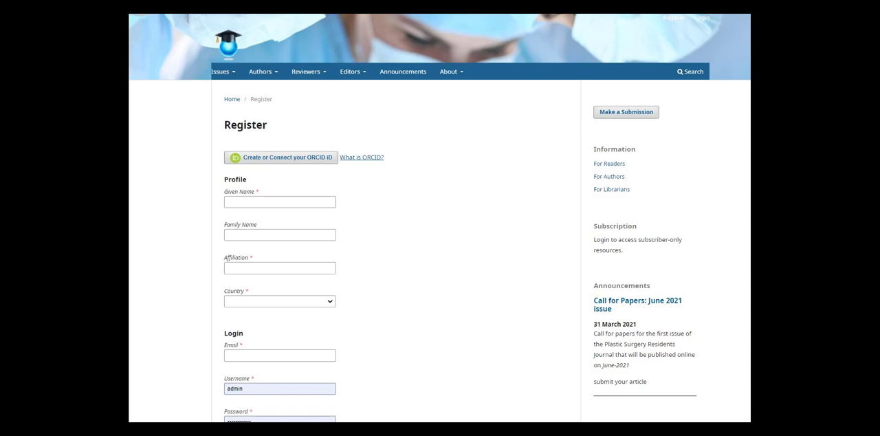
Sign in as admin and land on the empty Submissions dashboard.
left_click(703, 16)
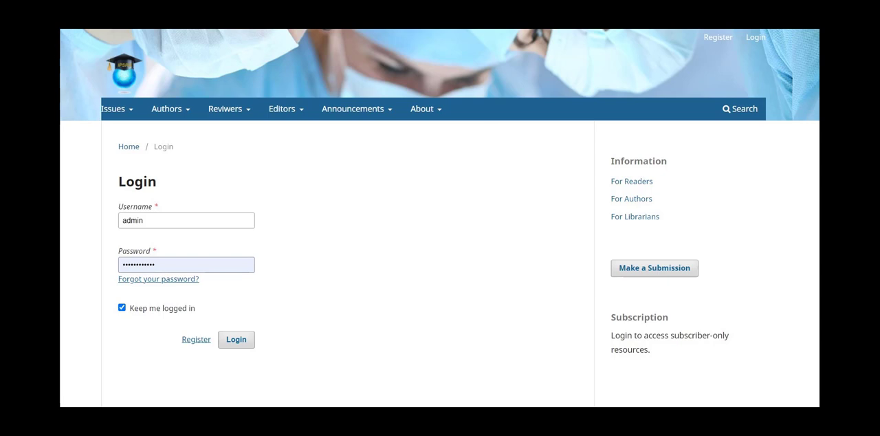
left_click(236, 339)
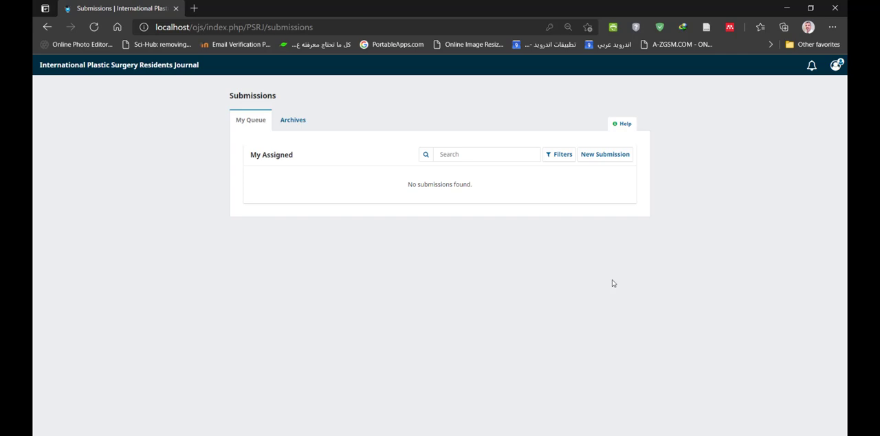
Start a New Submission from My Queue, reaching the wizard's Start step.
double_click(440, 184)
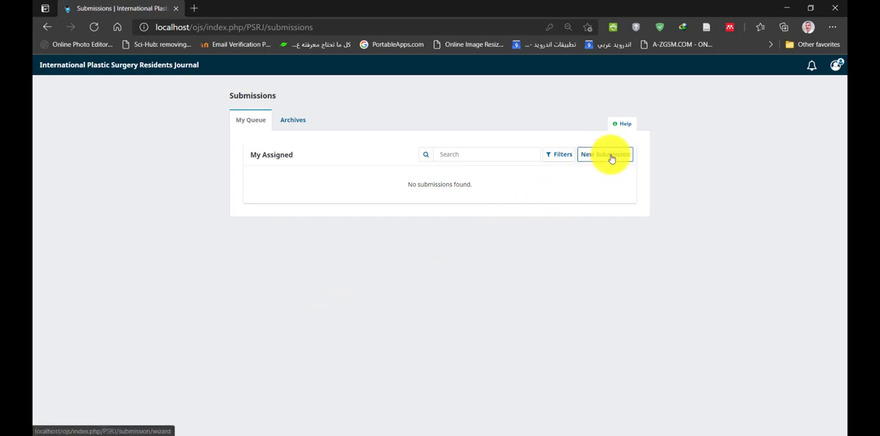
left_click(605, 154)
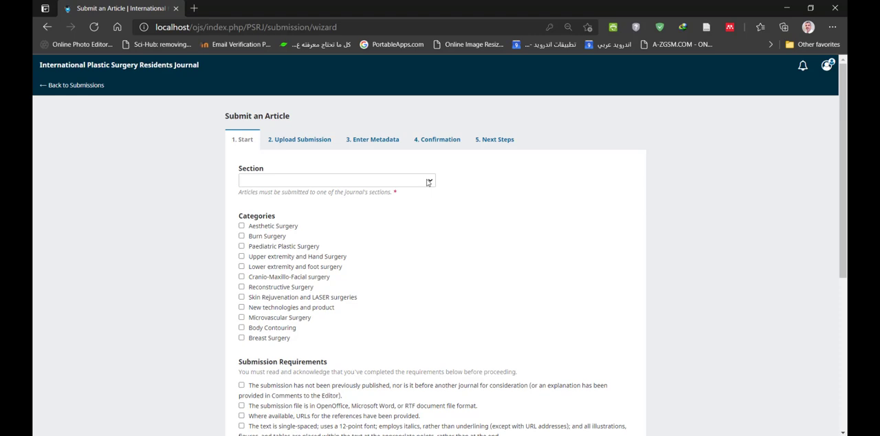
File the submission under the Articles section and the Aesthetic Surgery category.
left_click(335, 180)
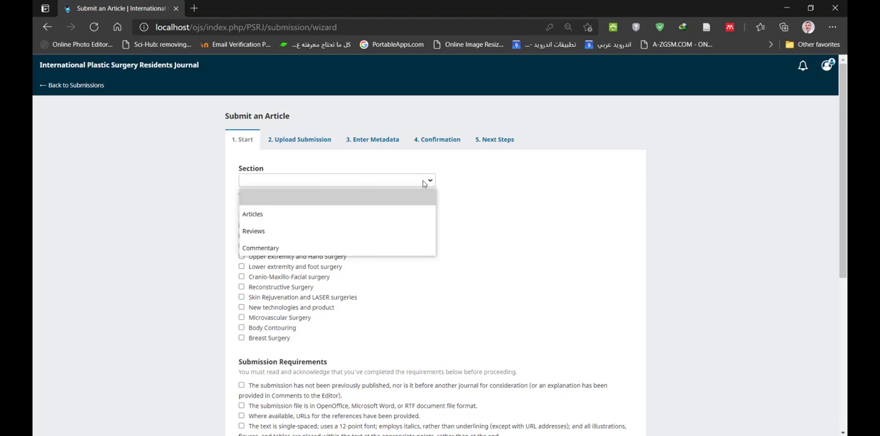
left_click(253, 214)
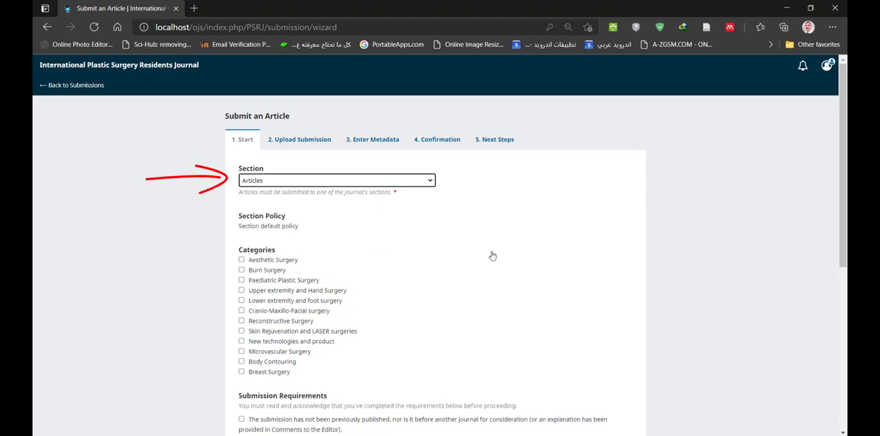
mouse_move(384, 215)
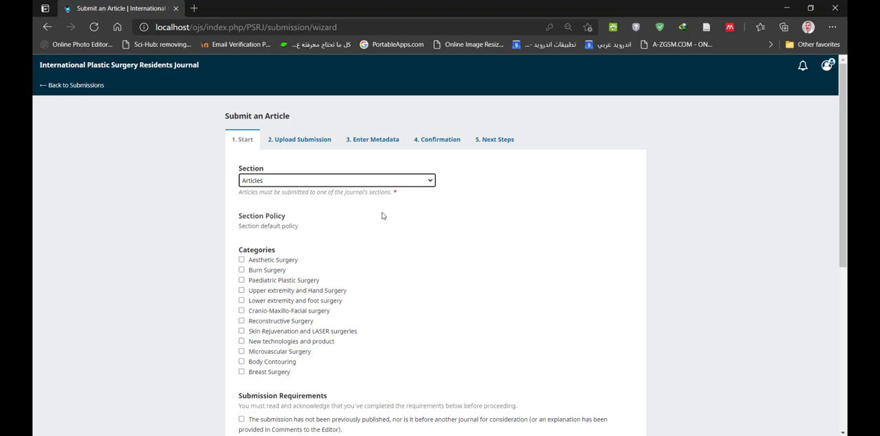
scroll("down", 3)
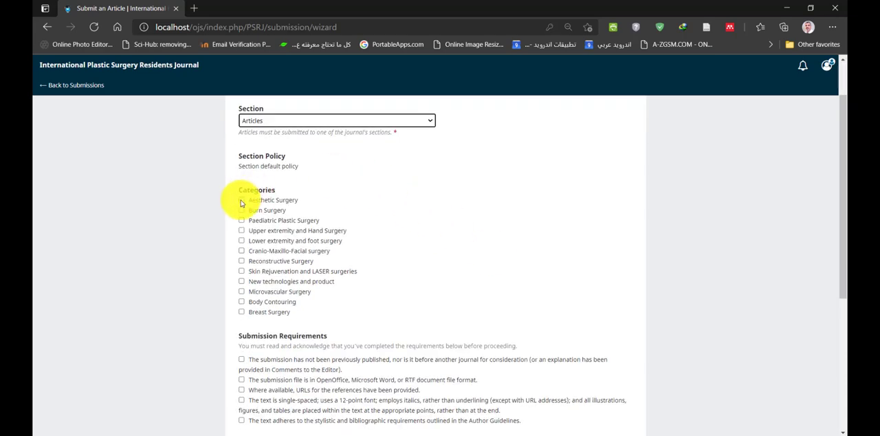
left_click(242, 200)
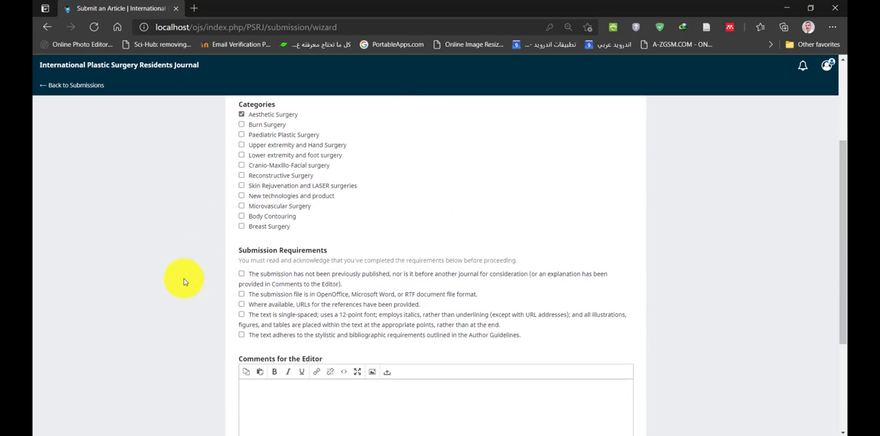
Confirm the submission requirements and agree to data collection and storage.
scroll("down", 3)
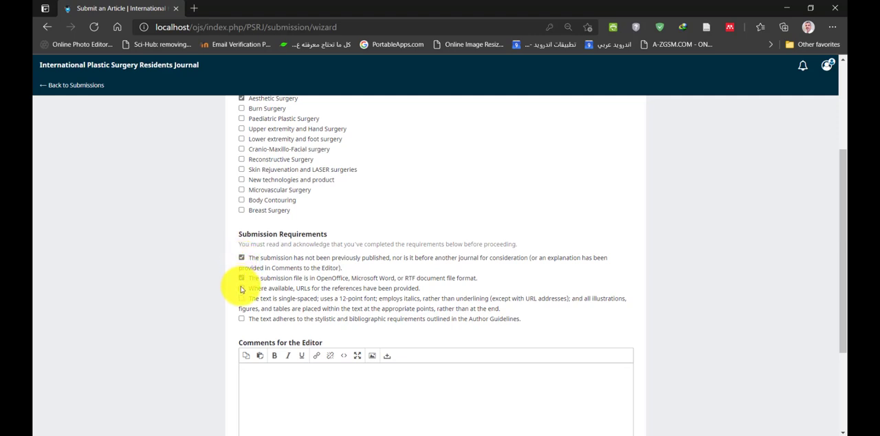
left_click(242, 289)
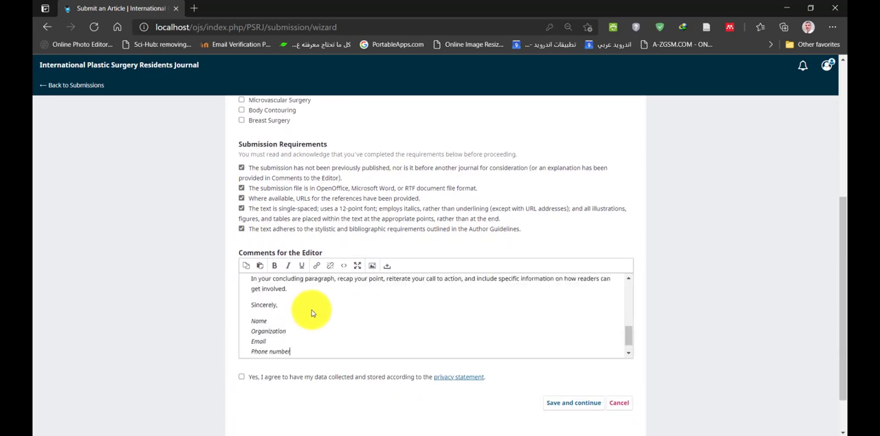
mouse_move(336, 305)
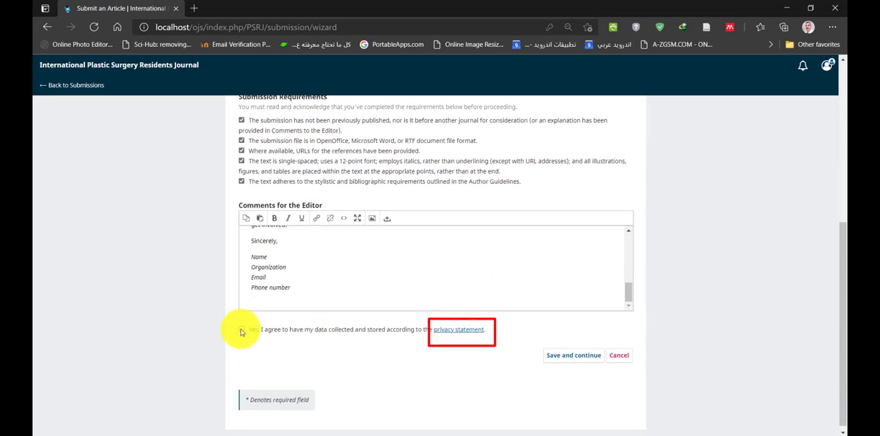
left_click(242, 328)
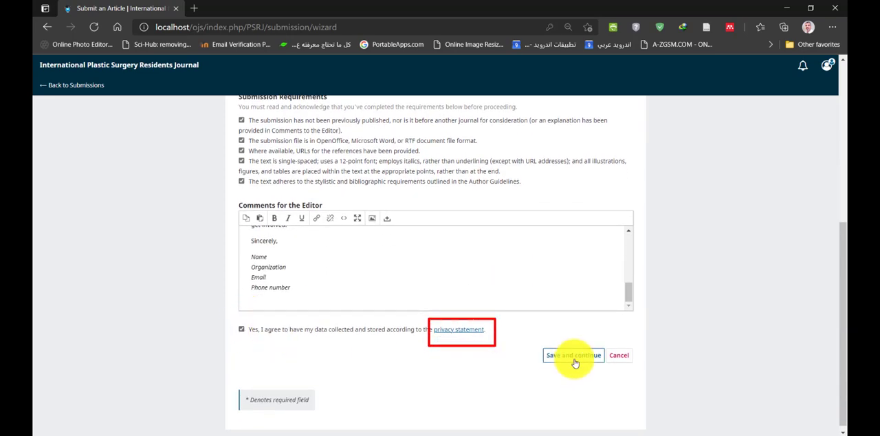
Save the Start step and upload the four .docx files to the submission.
left_click(572, 355)
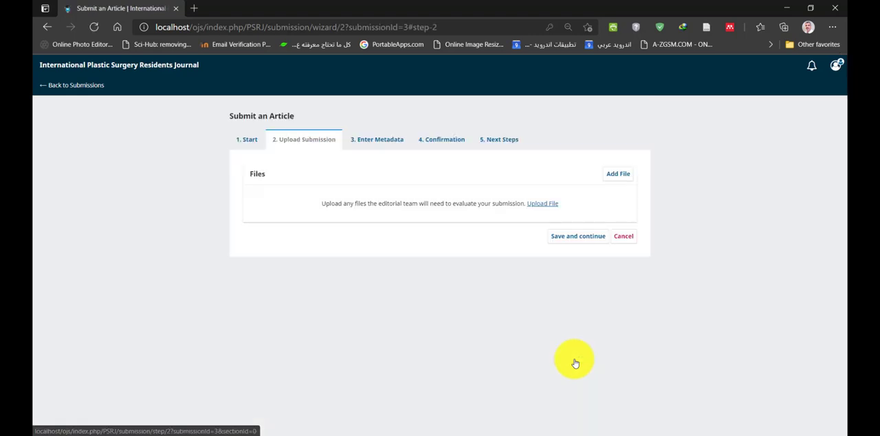
mouse_move(391, 400)
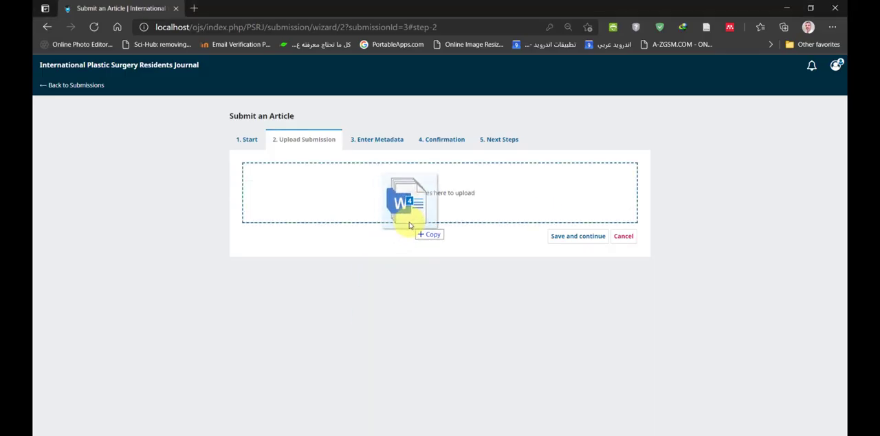
left_click_drag(409, 206, 410, 200)
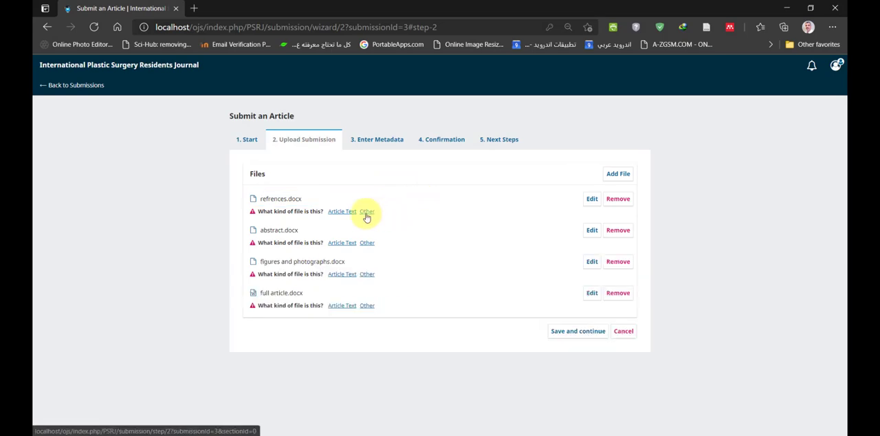
Mark refrences.docx as an Other file and save its type.
left_click(367, 212)
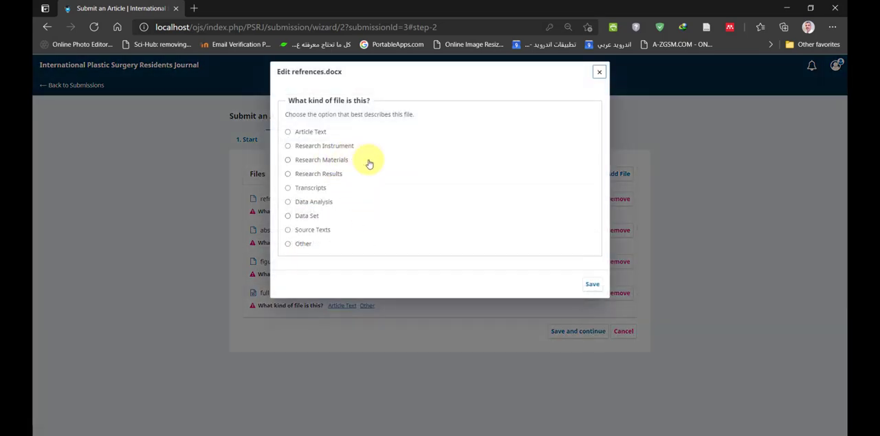
mouse_move(362, 187)
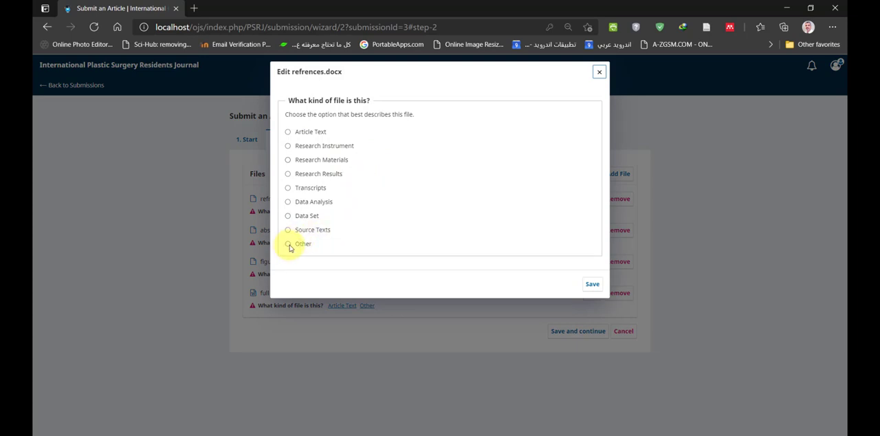
left_click(288, 243)
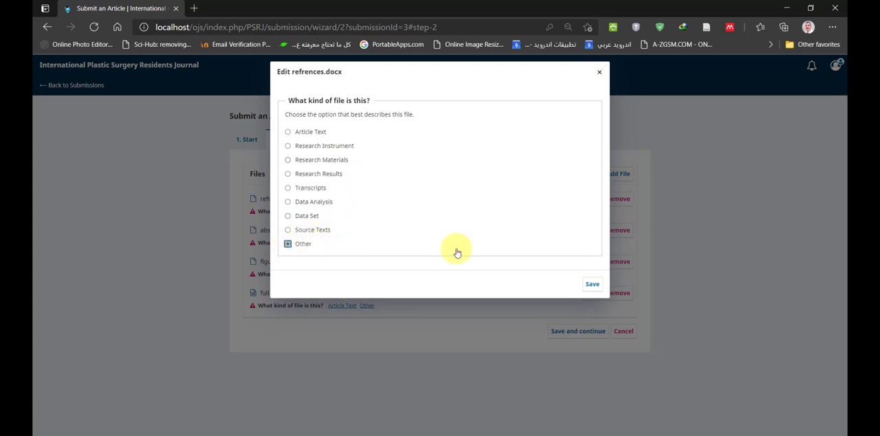
left_click(591, 283)
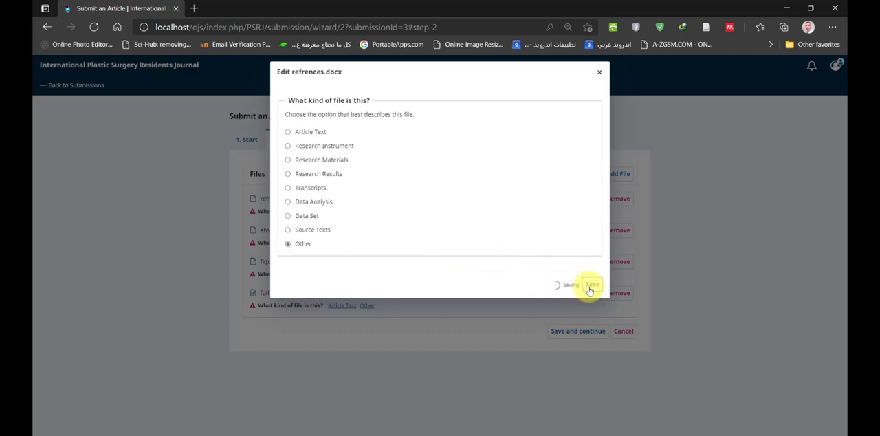
Mark abstract.docx as an Other file, leaving full article.docx as Article Text.
left_click(591, 284)
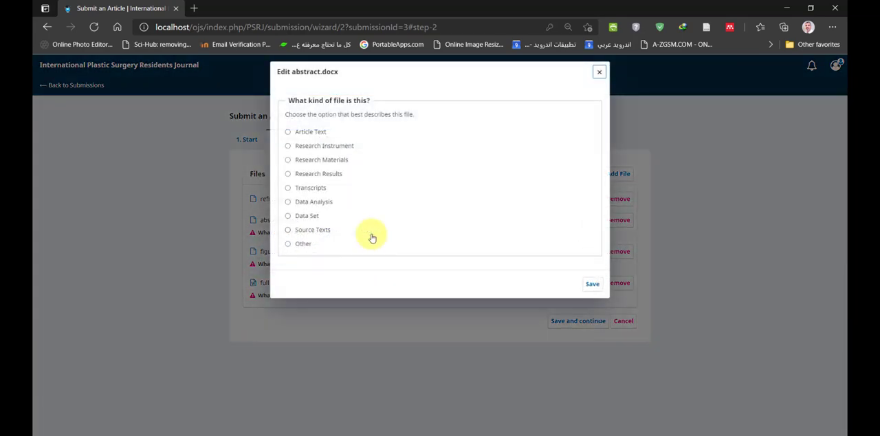
mouse_move(283, 251)
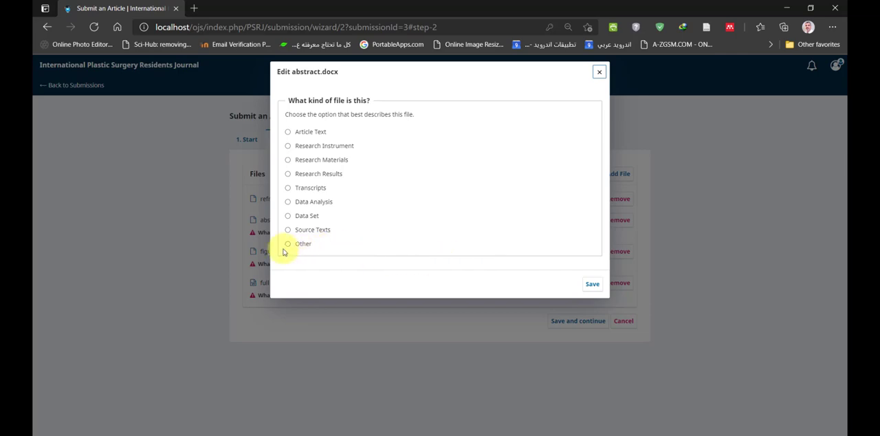
left_click(288, 243)
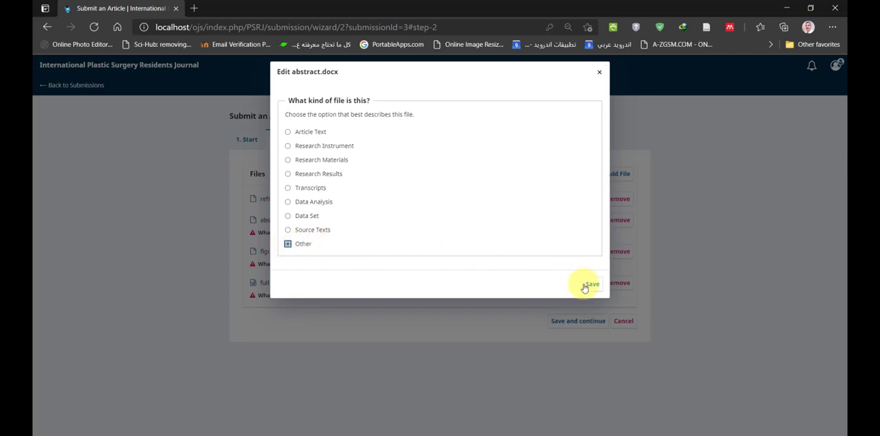
left_click(590, 283)
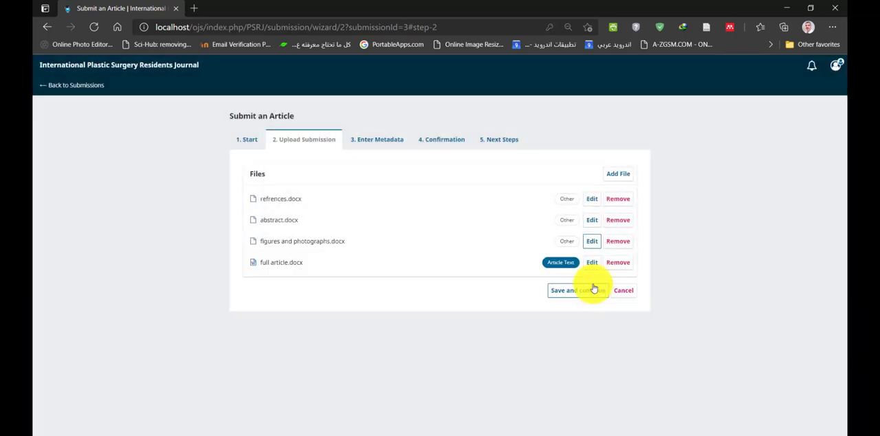
mouse_move(517, 323)
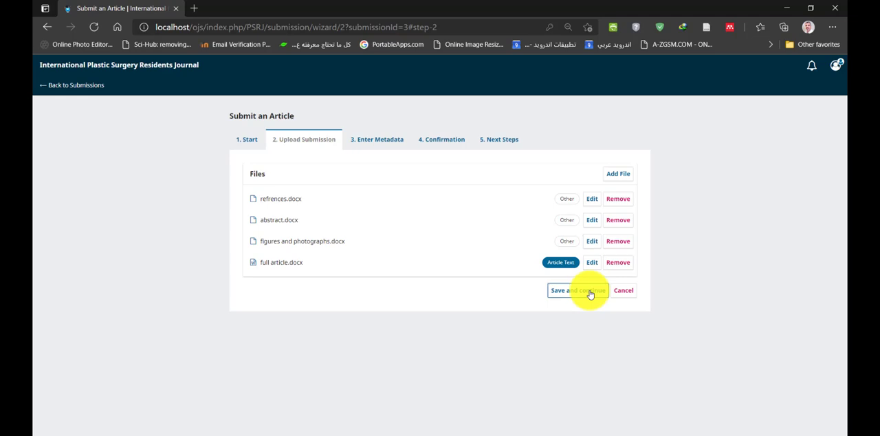
Enter the thread lifting with liposuction title and the structured abstract in the metadata step.
left_click(577, 290)
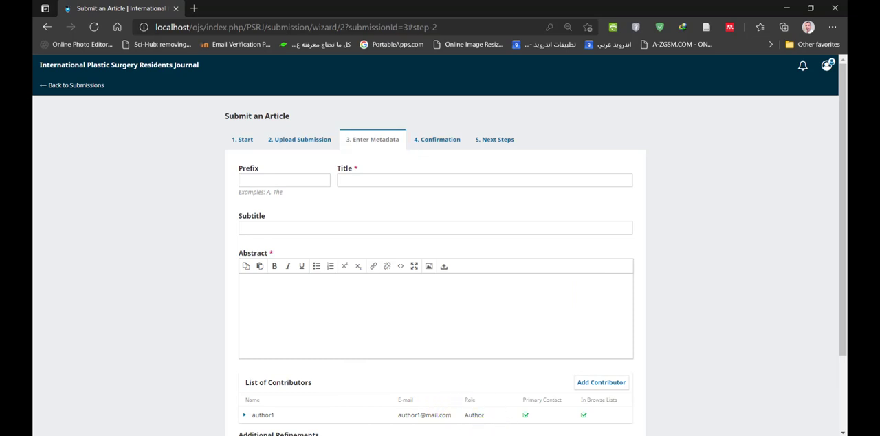
type("thread lifting with liposuction achieve superior outcomes over liposuction alone for neck lipodystrophy?")
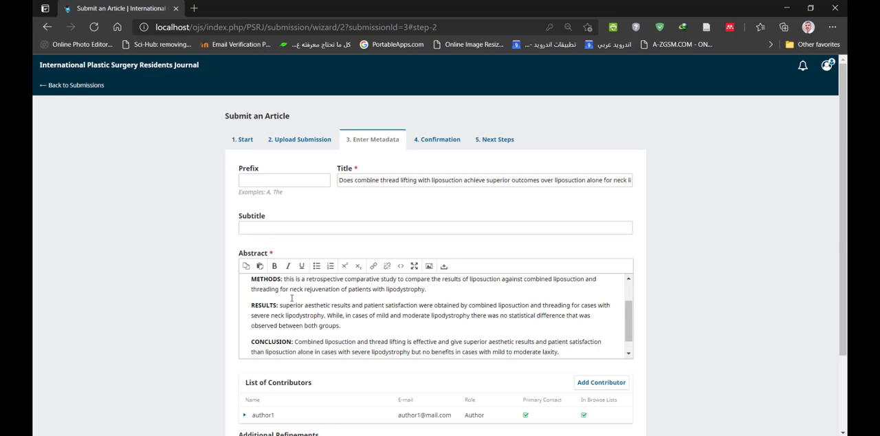
scroll("down", 3)
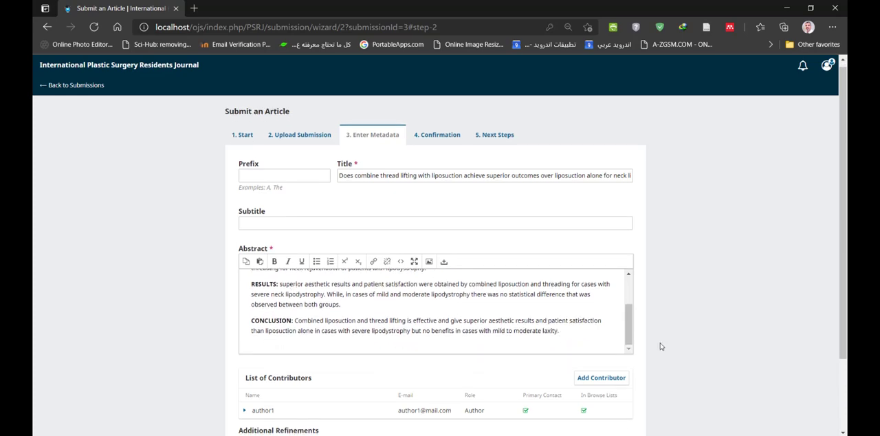
scroll("down", 3)
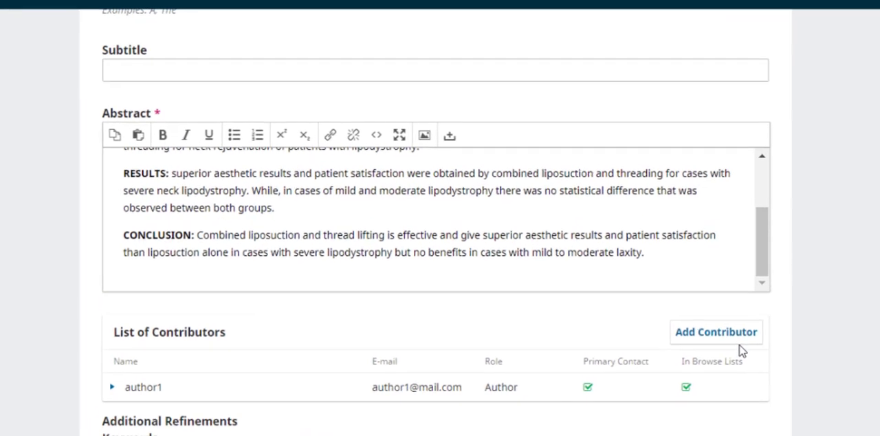
scroll("down", 3)
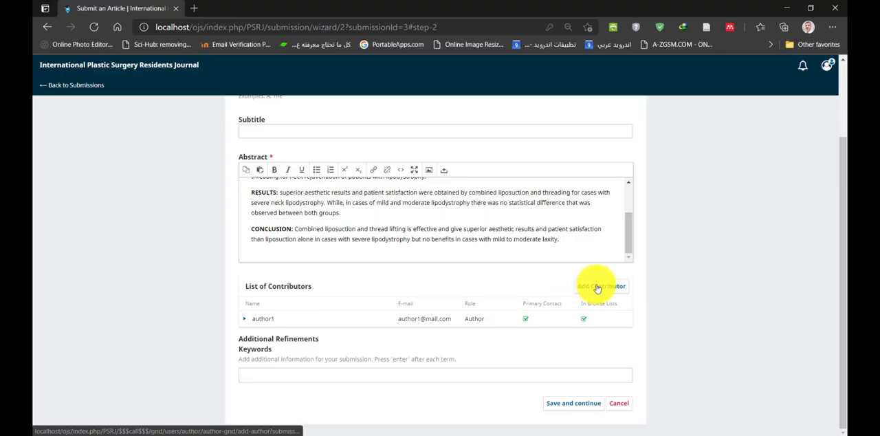
left_click(599, 286)
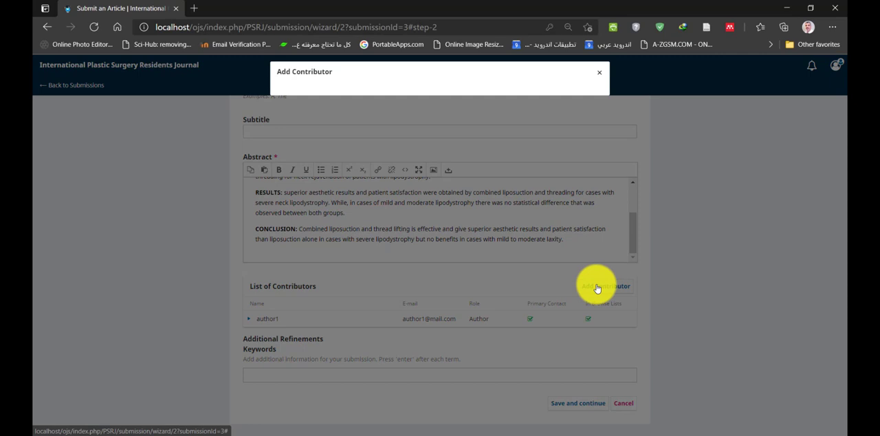
left_click(603, 286)
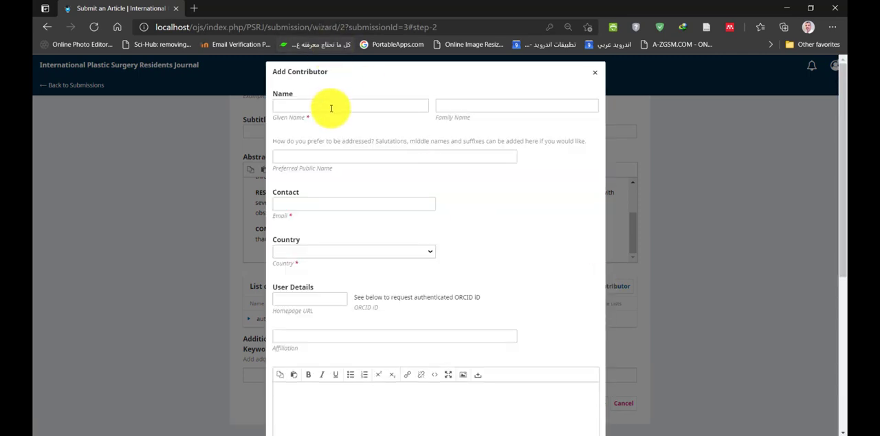
type("author5")
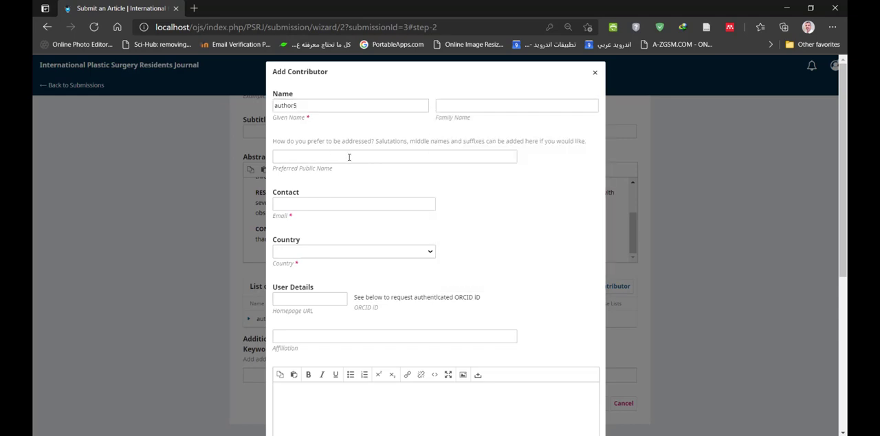
type("author5@email.co")
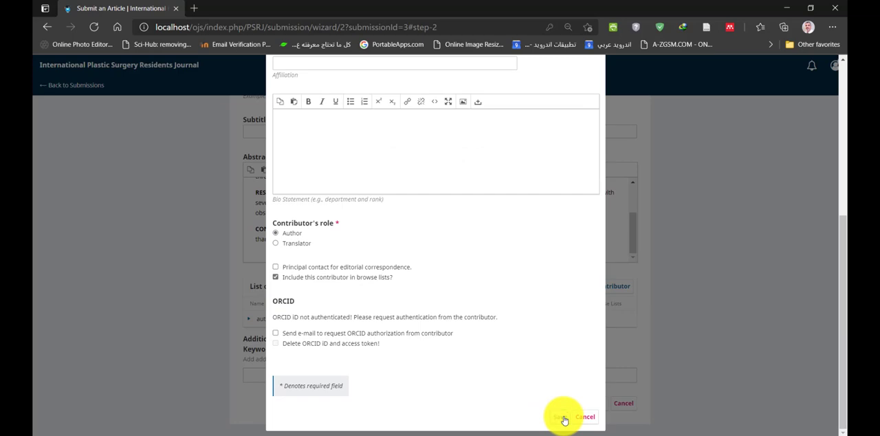
left_click(562, 416)
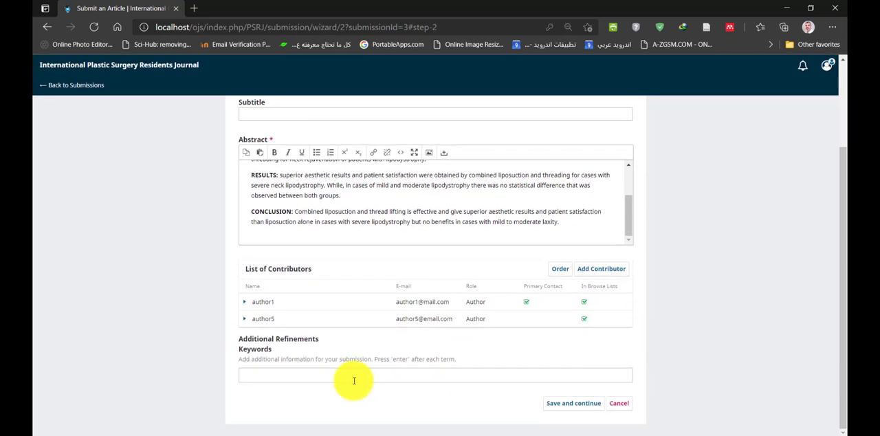
Add the keywords neck, rejuvenation and aesthetic to the submission.
left_click(355, 374)
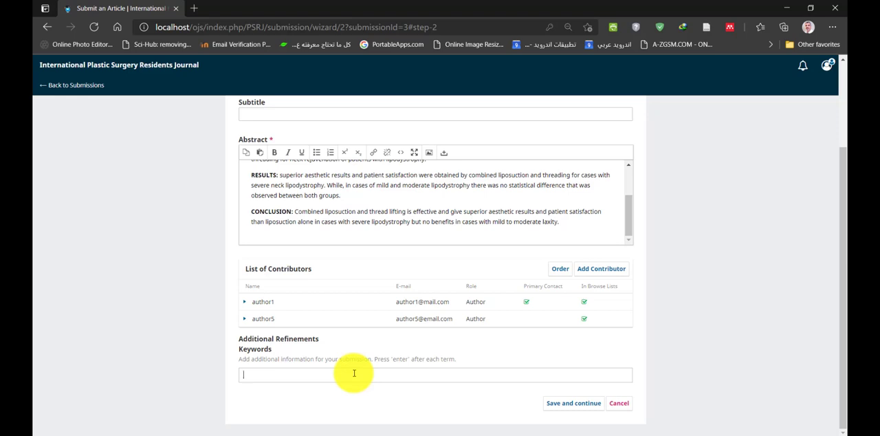
type("neck")
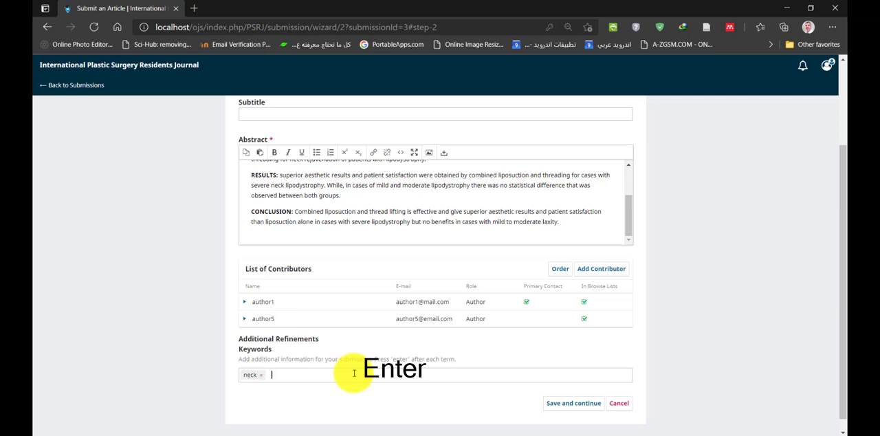
type("rejuvinat")
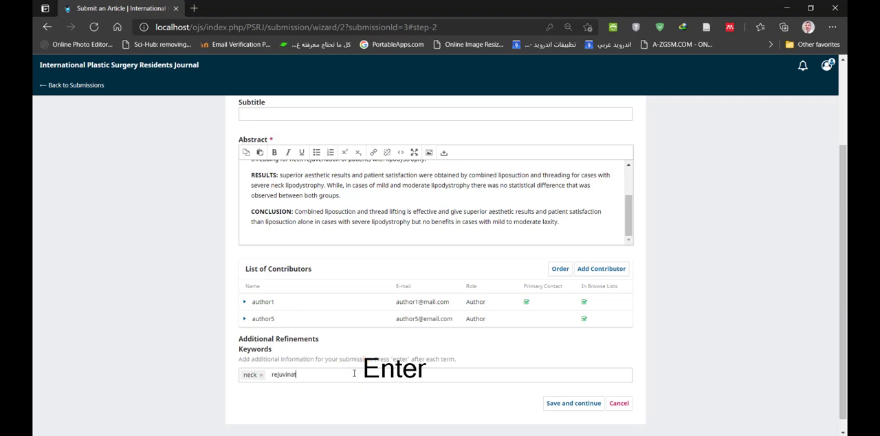
key("enter")
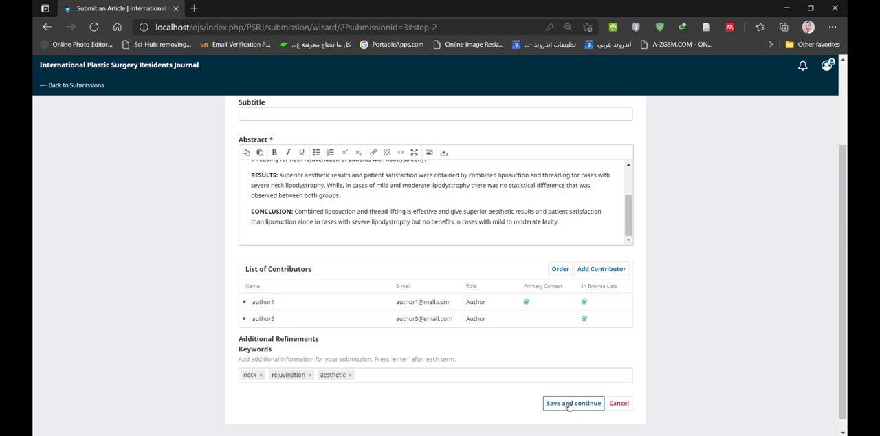
Save the metadata, then finish and confirm the article submission.
left_click(572, 403)
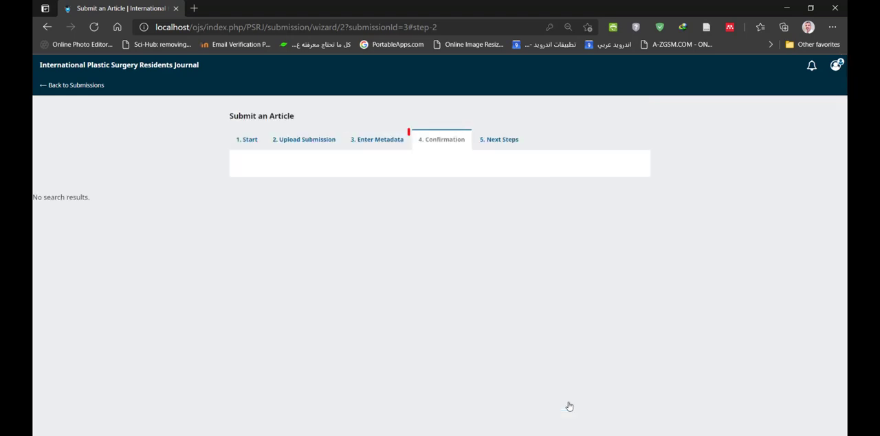
left_click(441, 139)
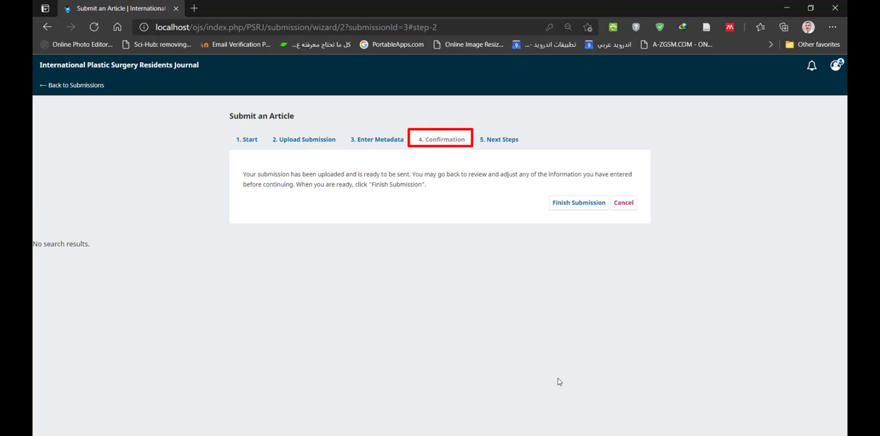
mouse_move(426, 237)
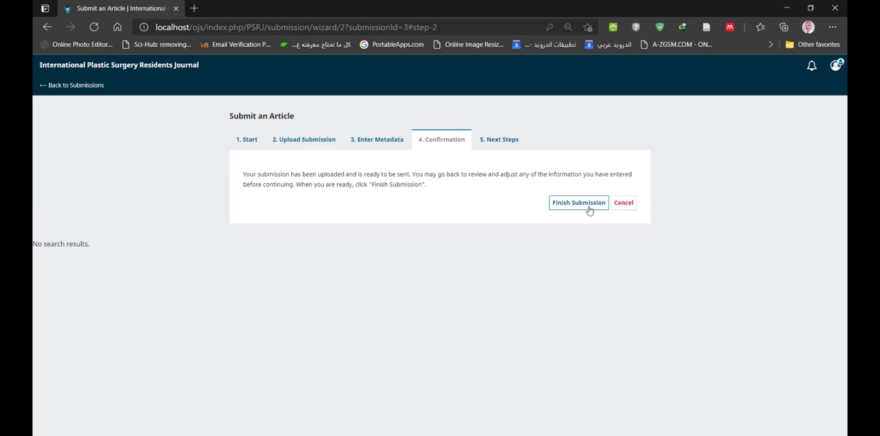
left_click(577, 202)
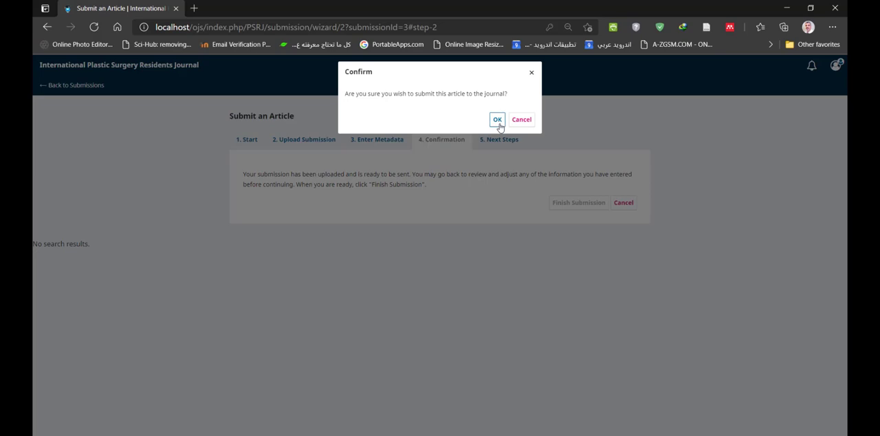
left_click(497, 120)
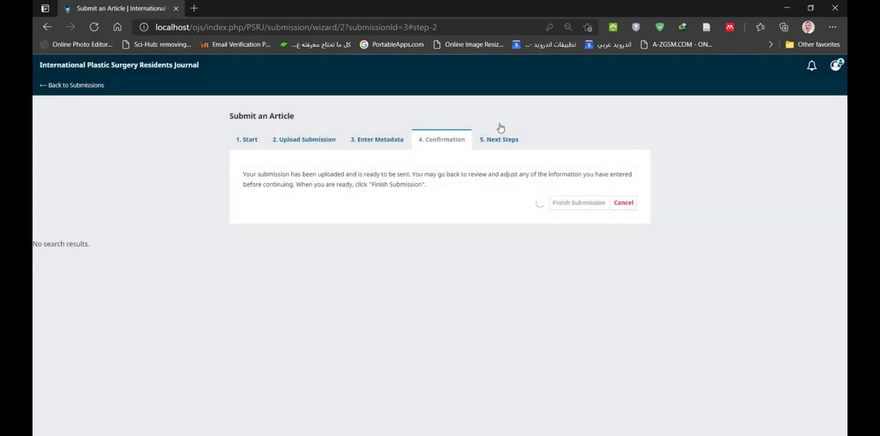
Leave the Next Steps page and return to the submissions dashboard.
left_click(577, 202)
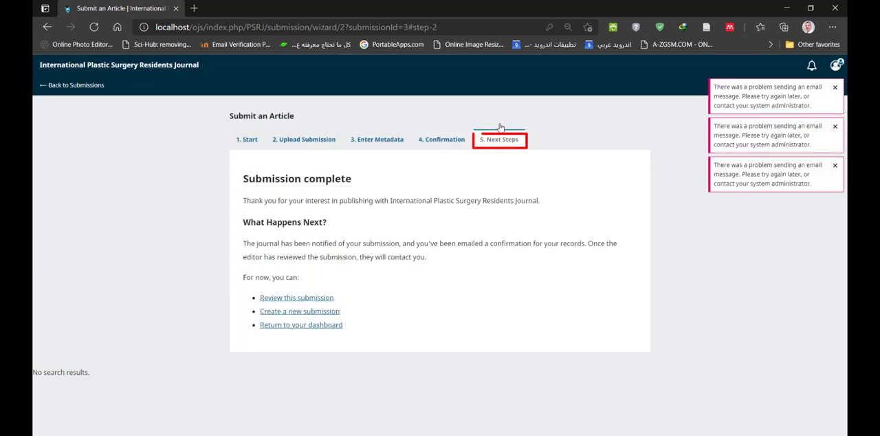
mouse_move(500, 128)
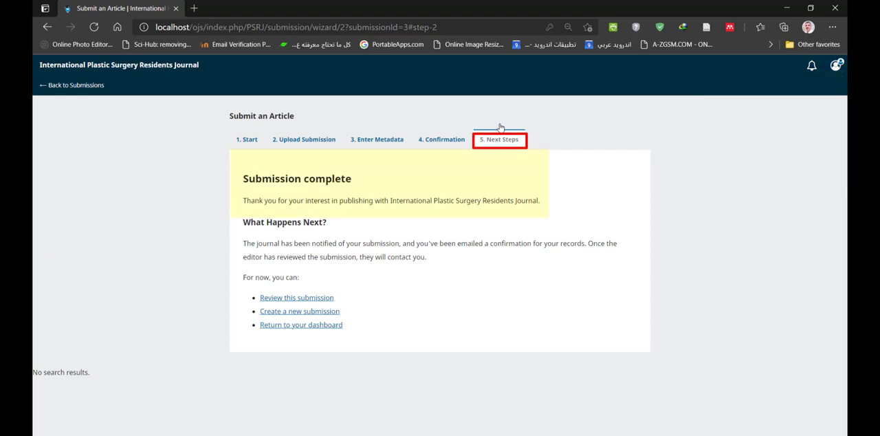
mouse_move(403, 237)
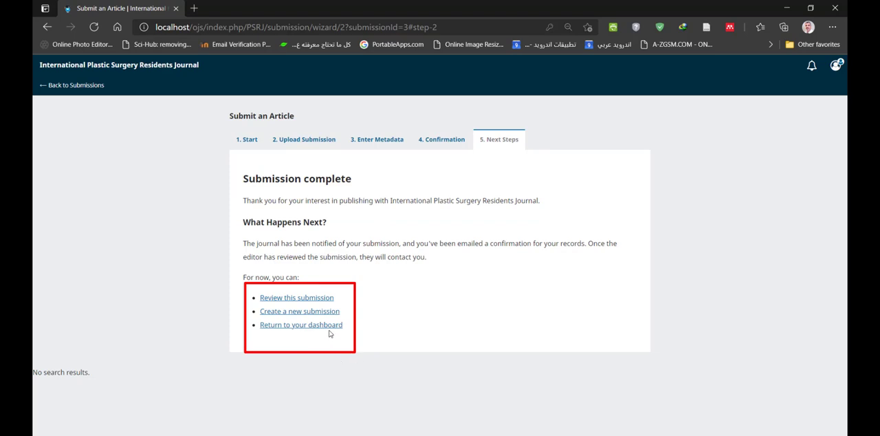
left_click(299, 324)
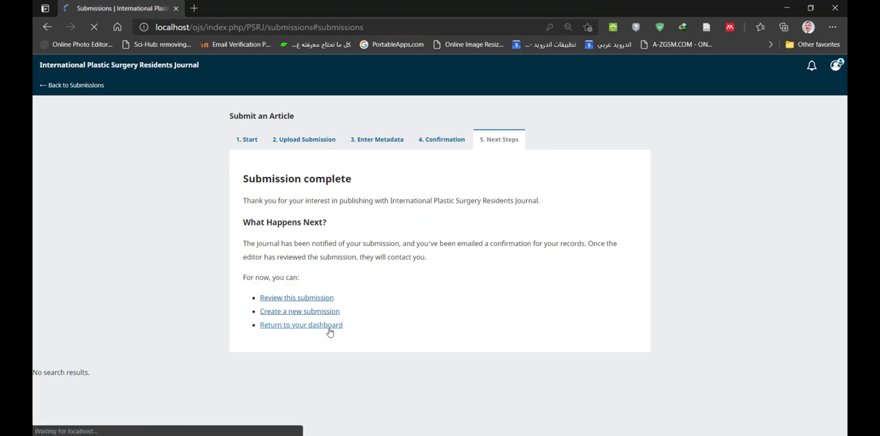
Expand the new submission's row in My Queue to show its status, discussions and last activity.
left_click(301, 325)
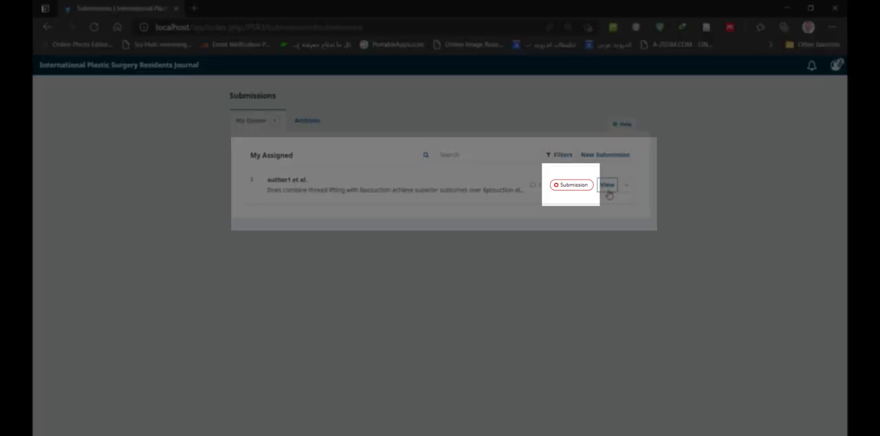
left_click(624, 186)
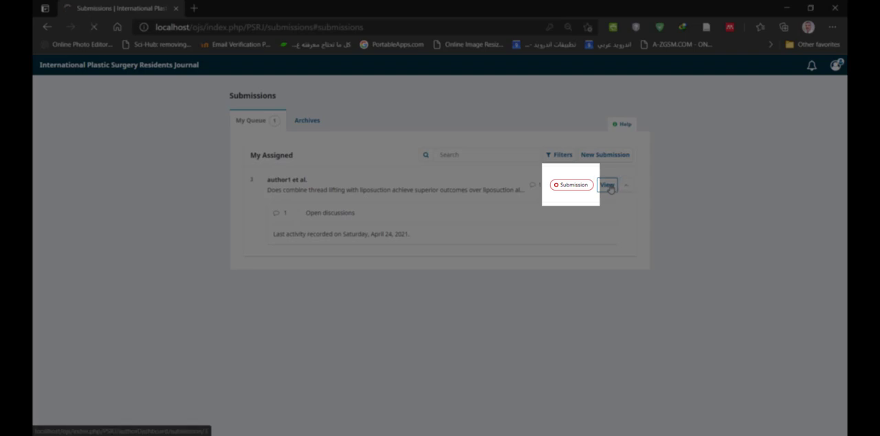
View the submission's workflow, check Review, Copyediting and Production stages, and return to Submission files.
left_click(606, 184)
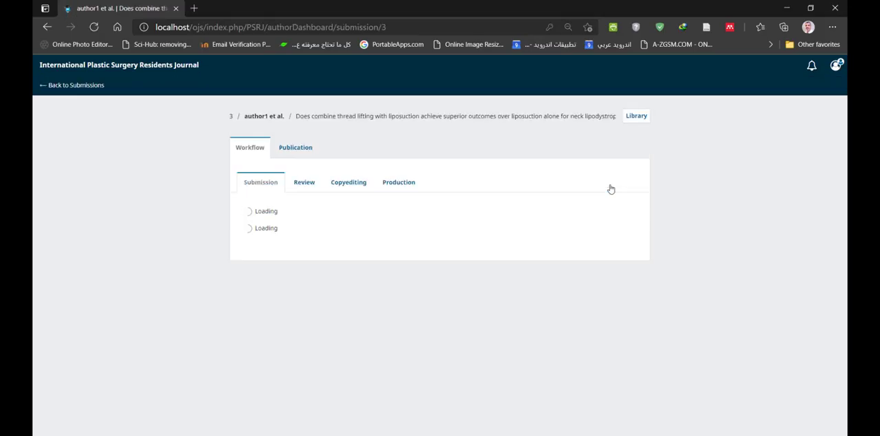
left_click(303, 182)
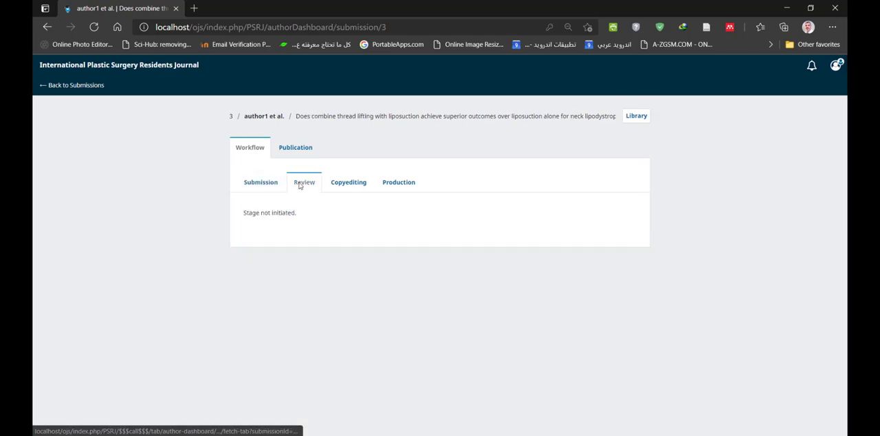
left_click(348, 181)
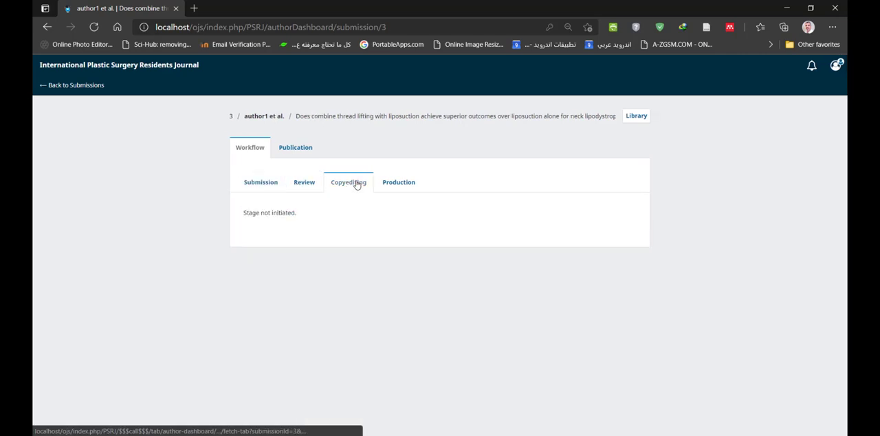
left_click(398, 181)
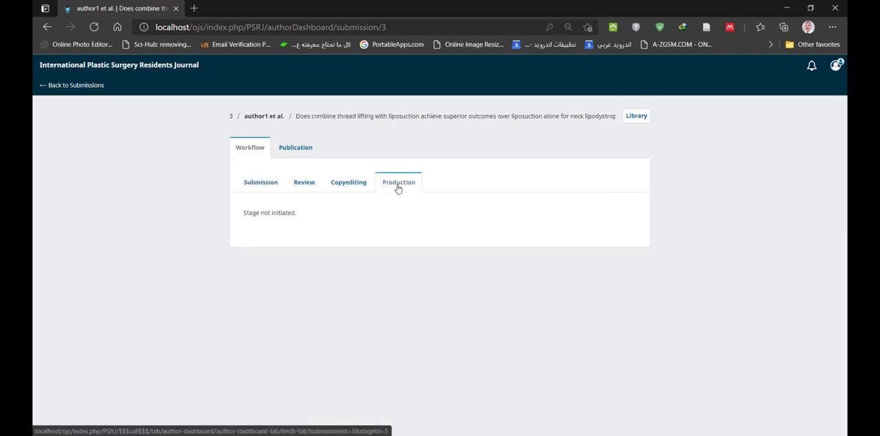
left_click(260, 181)
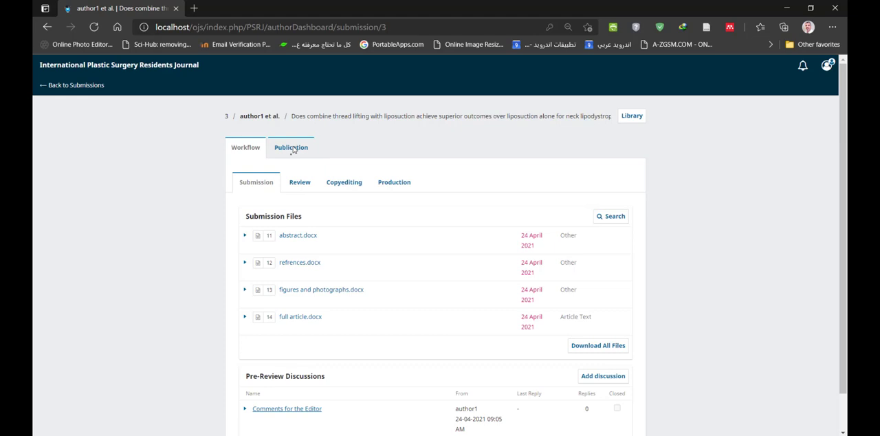
Review the Title & Abstract panel under the Publication tab.
left_click(291, 148)
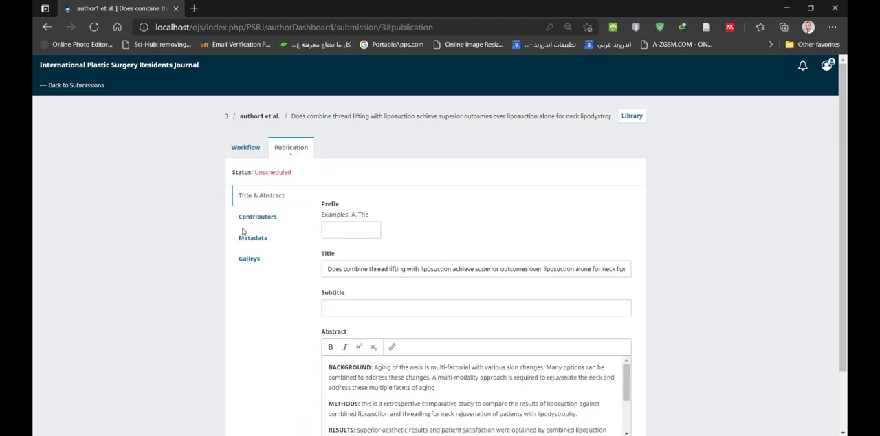
mouse_move(478, 237)
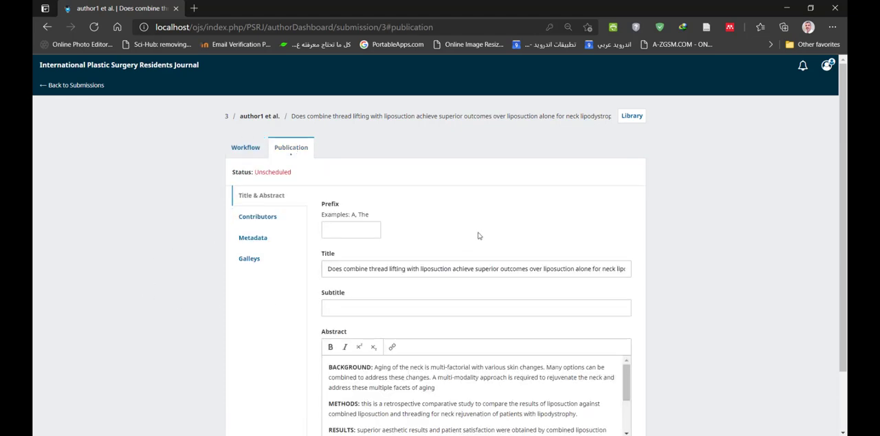
scroll("down", 3)
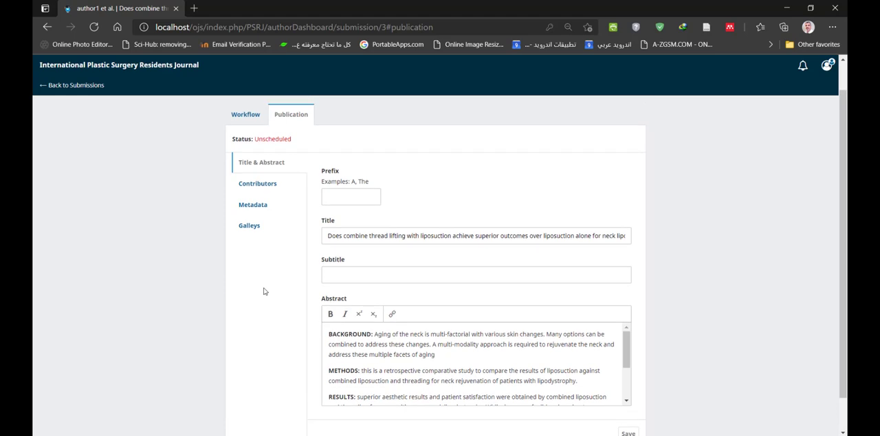
scroll("down", 3)
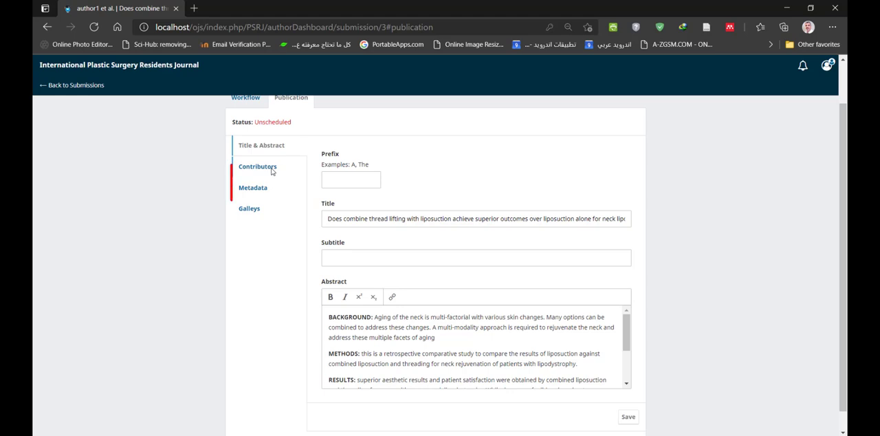
Review the Contributors list, the keywords under Metadata, and the still-empty Galleys section.
left_click(257, 166)
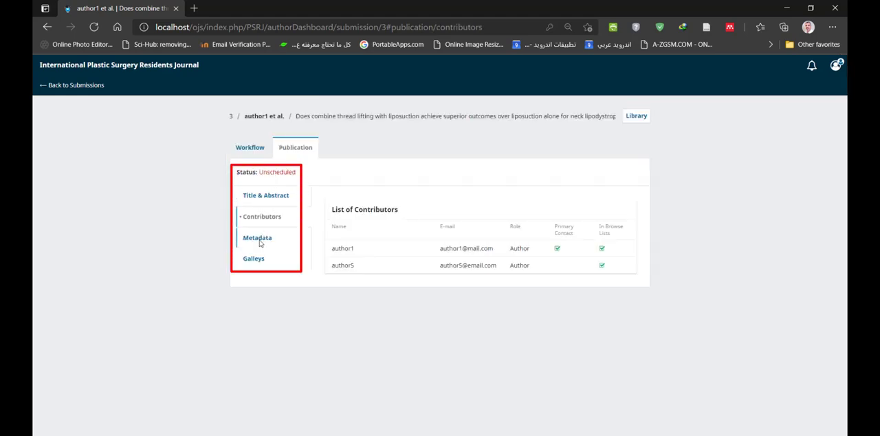
left_click(257, 237)
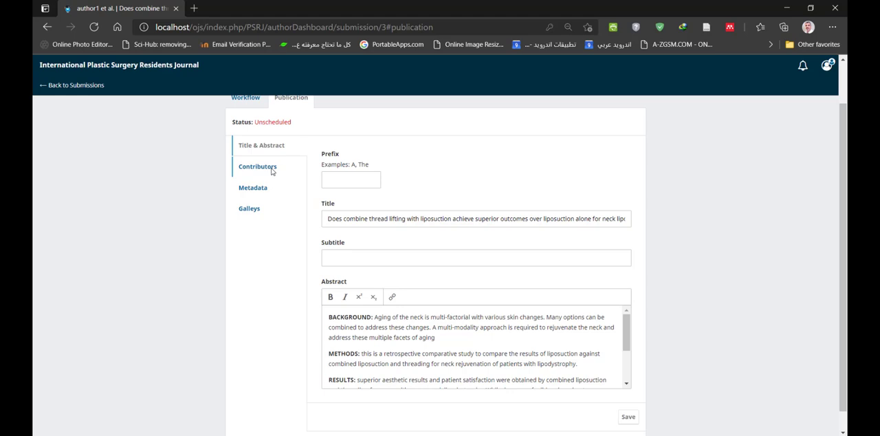
left_click(257, 167)
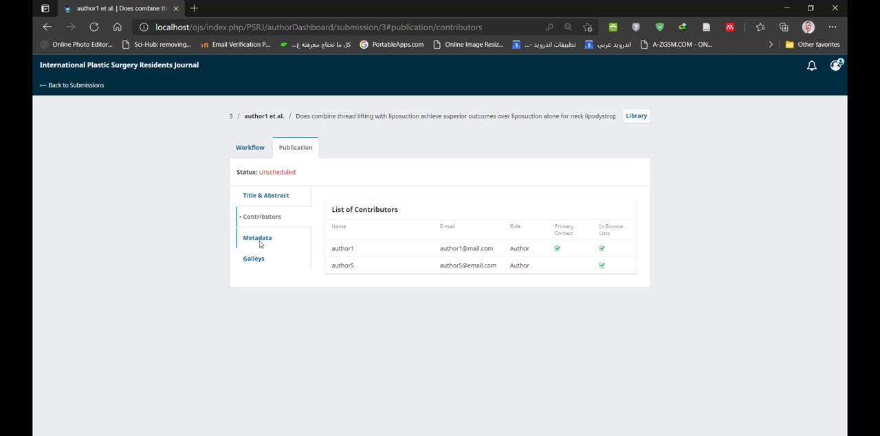
left_click(257, 236)
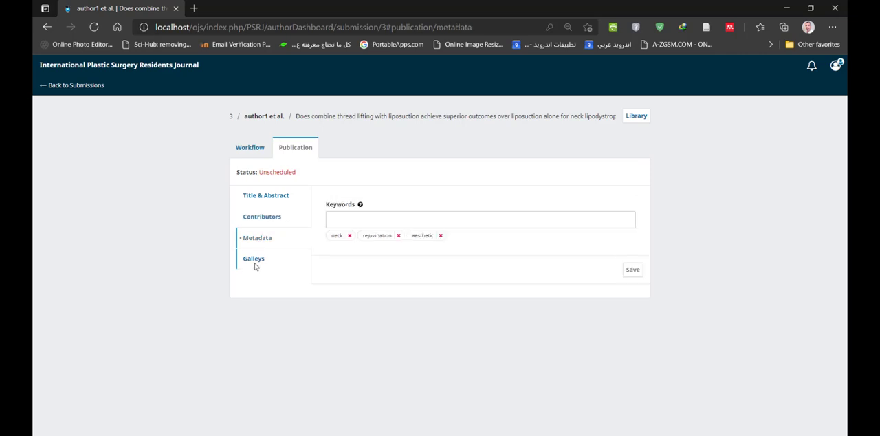
left_click(253, 258)
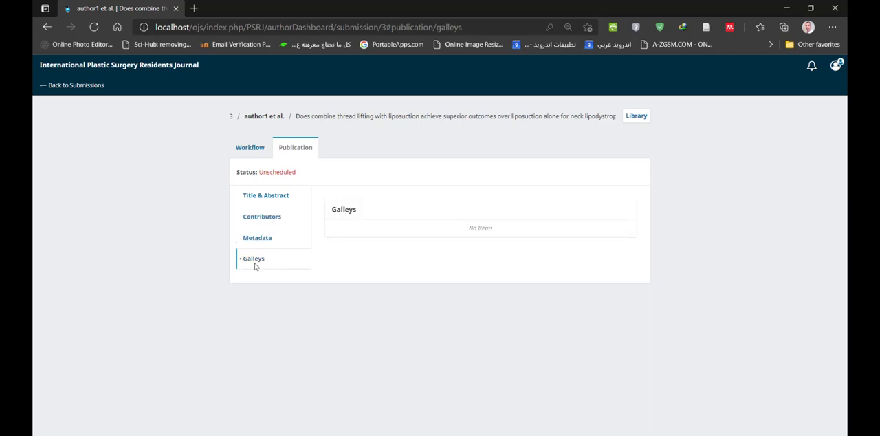